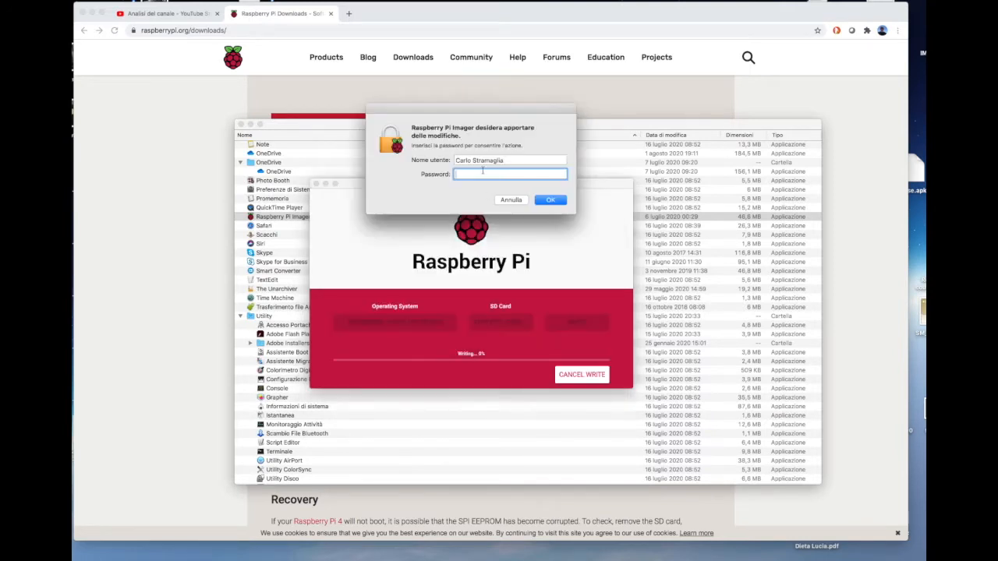
Confirm the Mac administrator password prompt so the Imager can write to the SD card
left_click(551, 200)
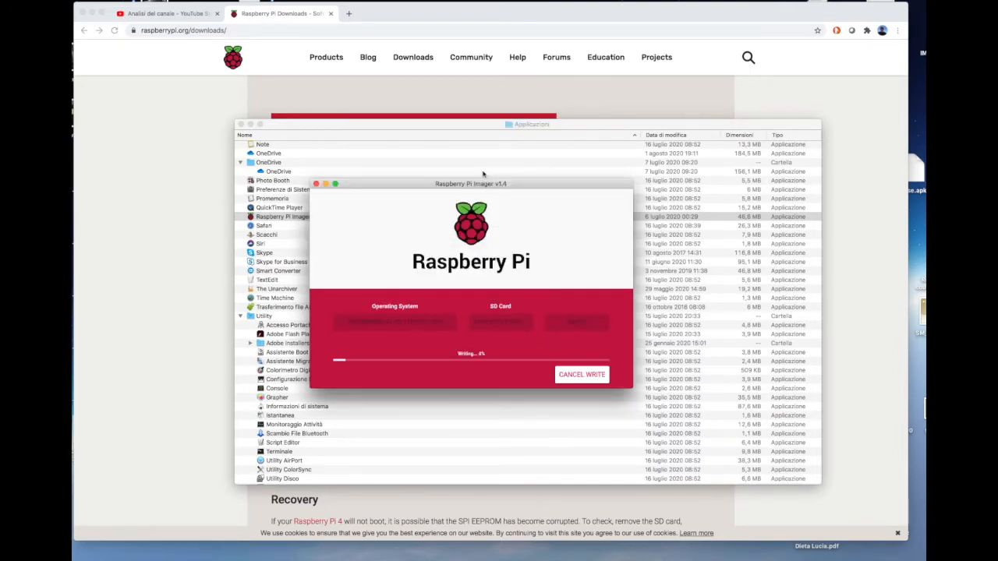